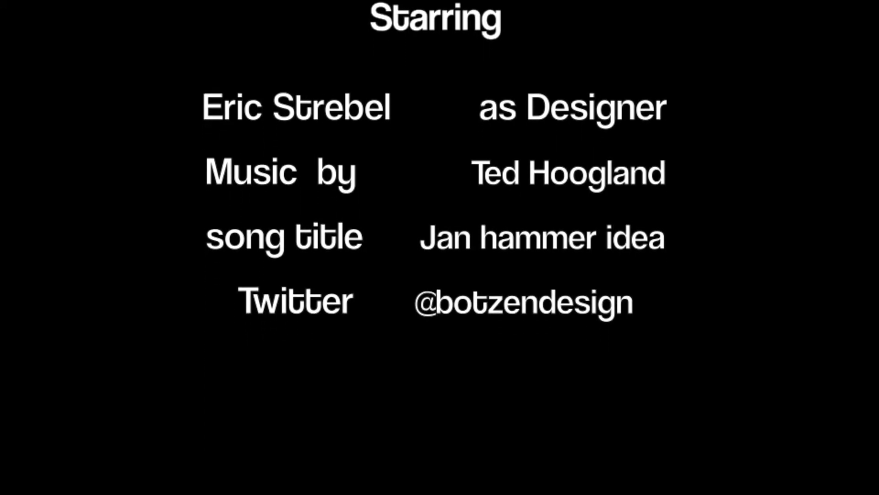
pyautogui.scroll(3)
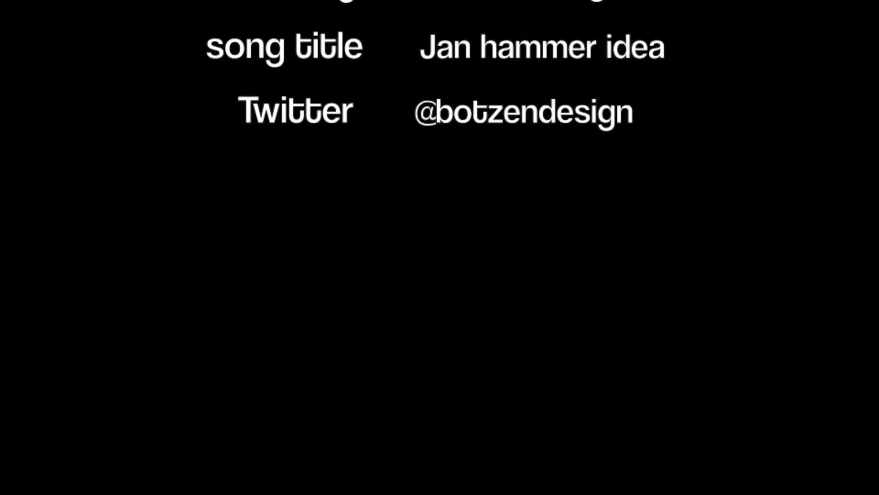